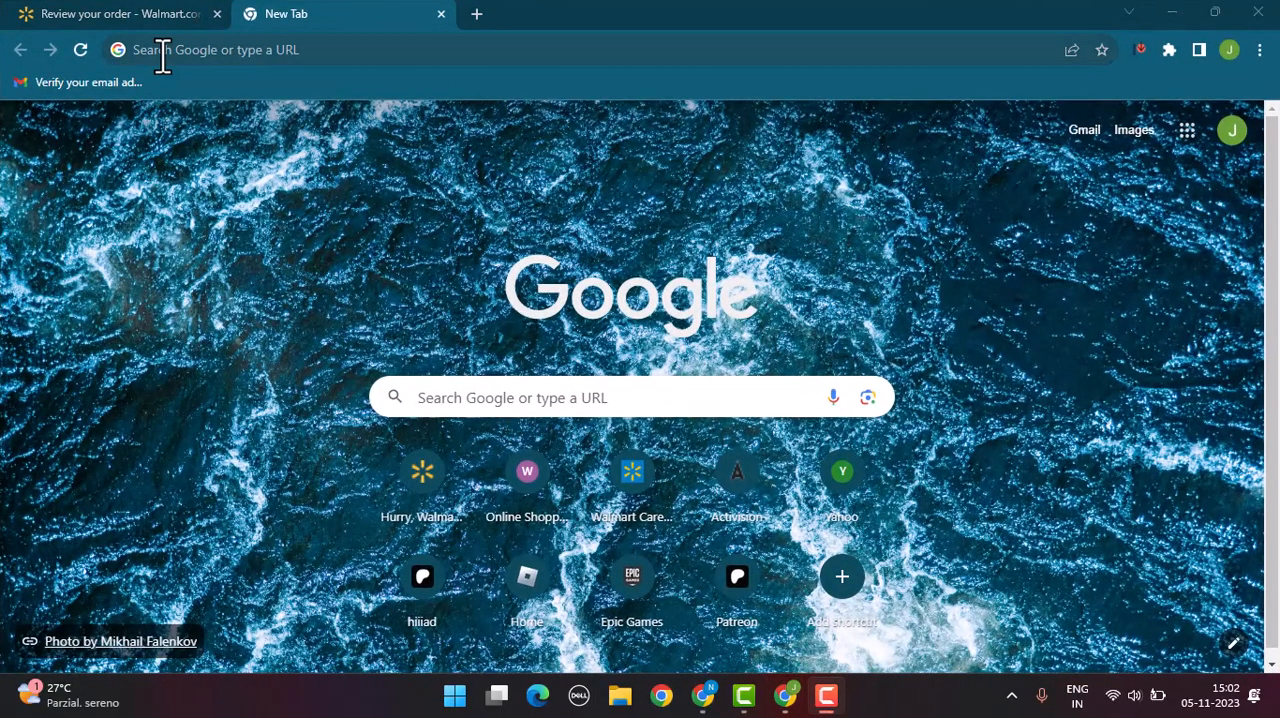
# Enter walmart.ca in the new tab's address bar to load the site.
pyautogui.write('walmart.ca')
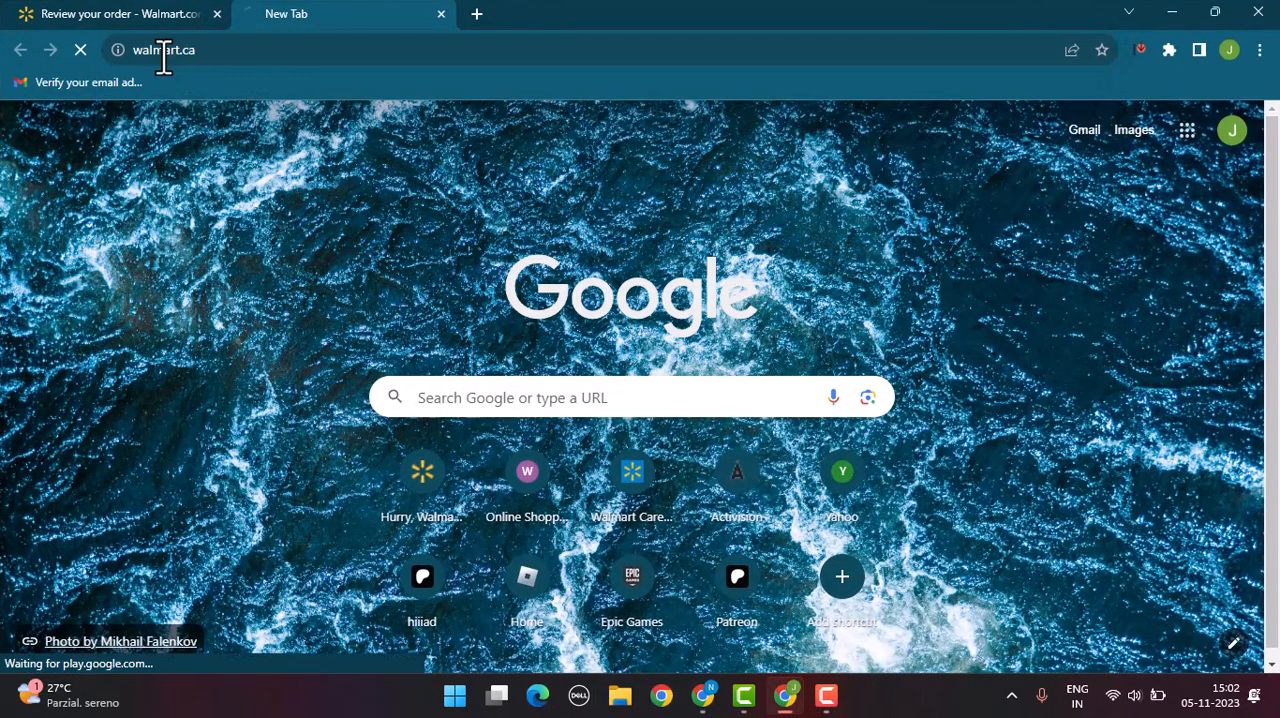
pyautogui.moveTo(778, 218)
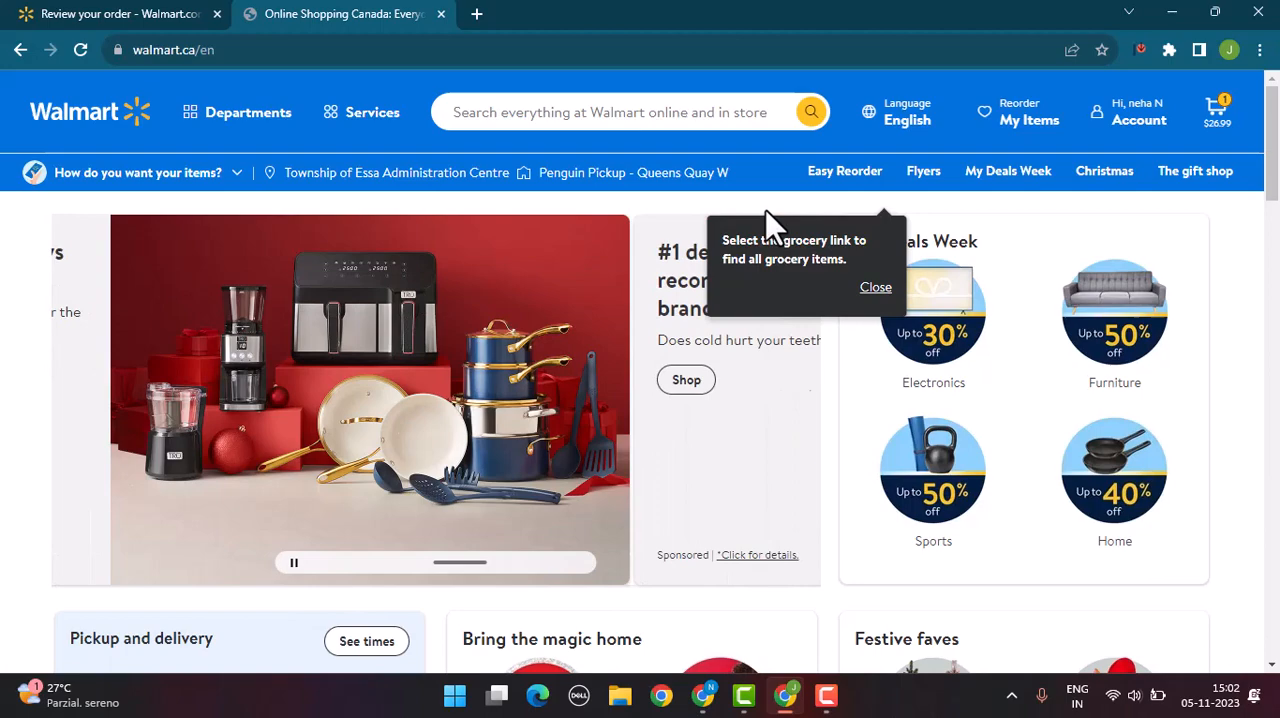
# Go to the cart holding the Holiday Christmas Matching Family Pajamas at $26.99.
pyautogui.scroll(-3)
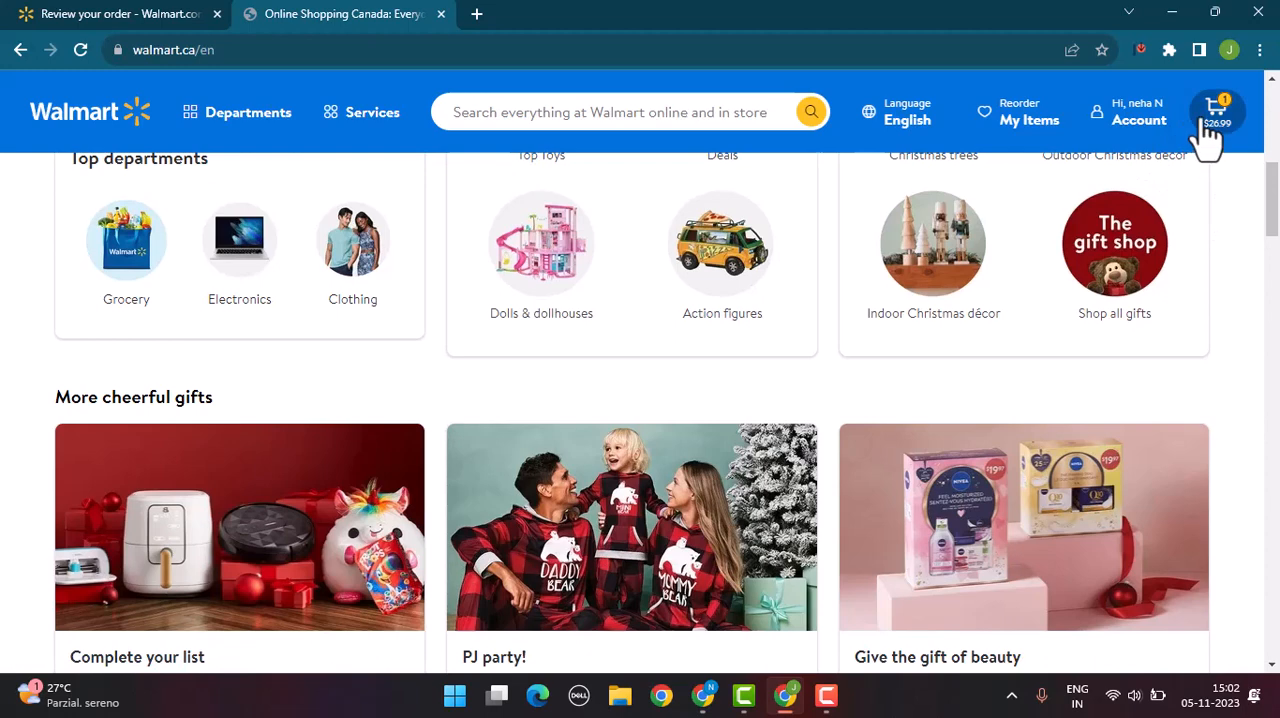
pyautogui.click(1217, 111)
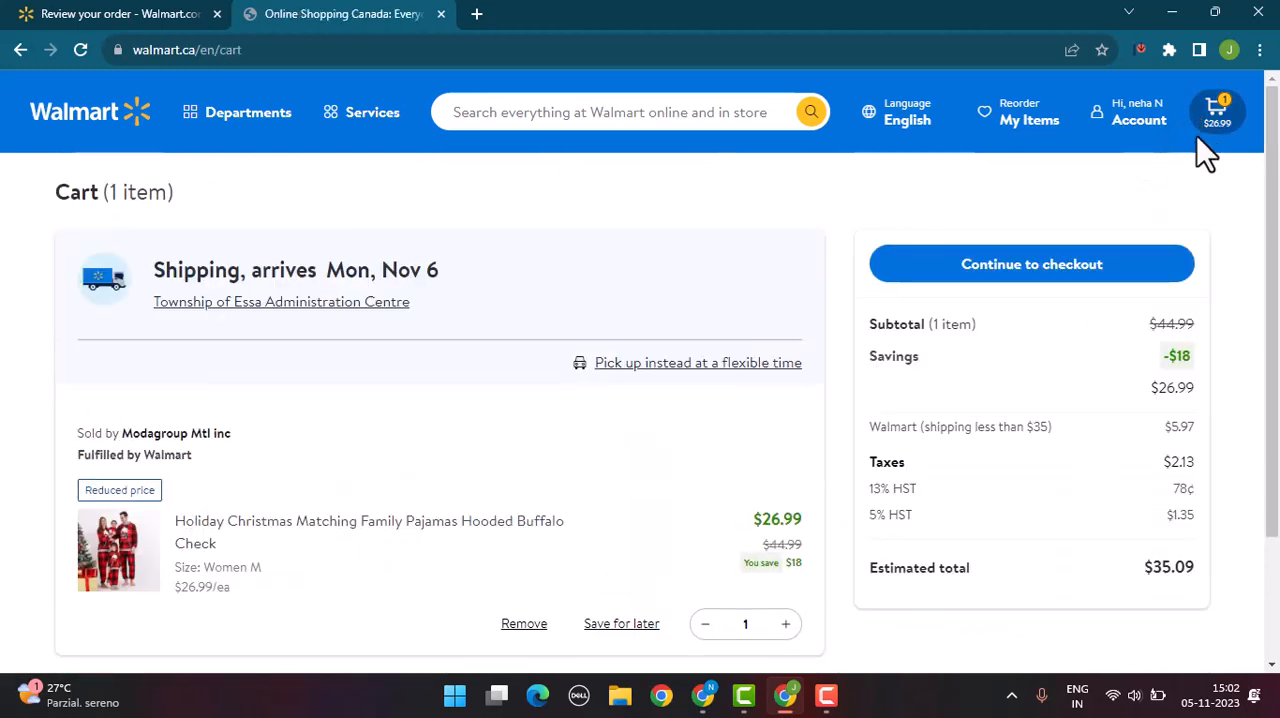
pyautogui.moveTo(1100, 235)
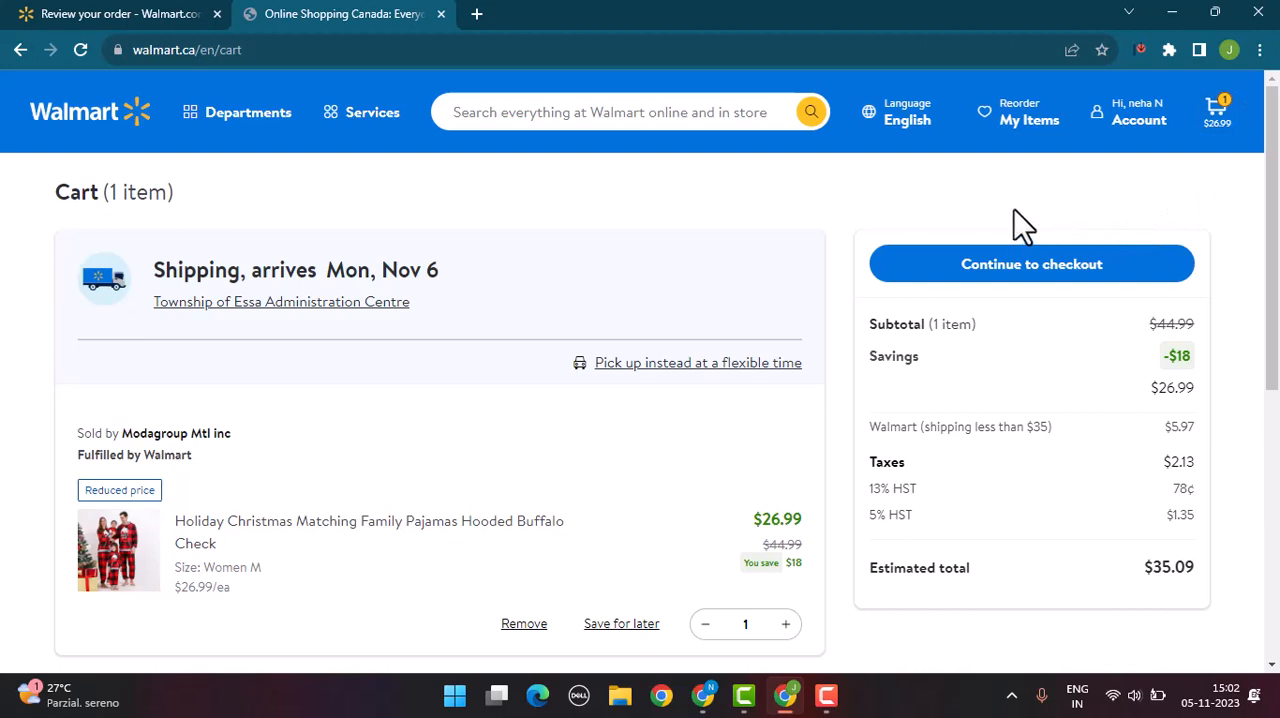
# Continue from the cart to the pajamas order review, estimated total $35.09.
pyautogui.scroll(-3)
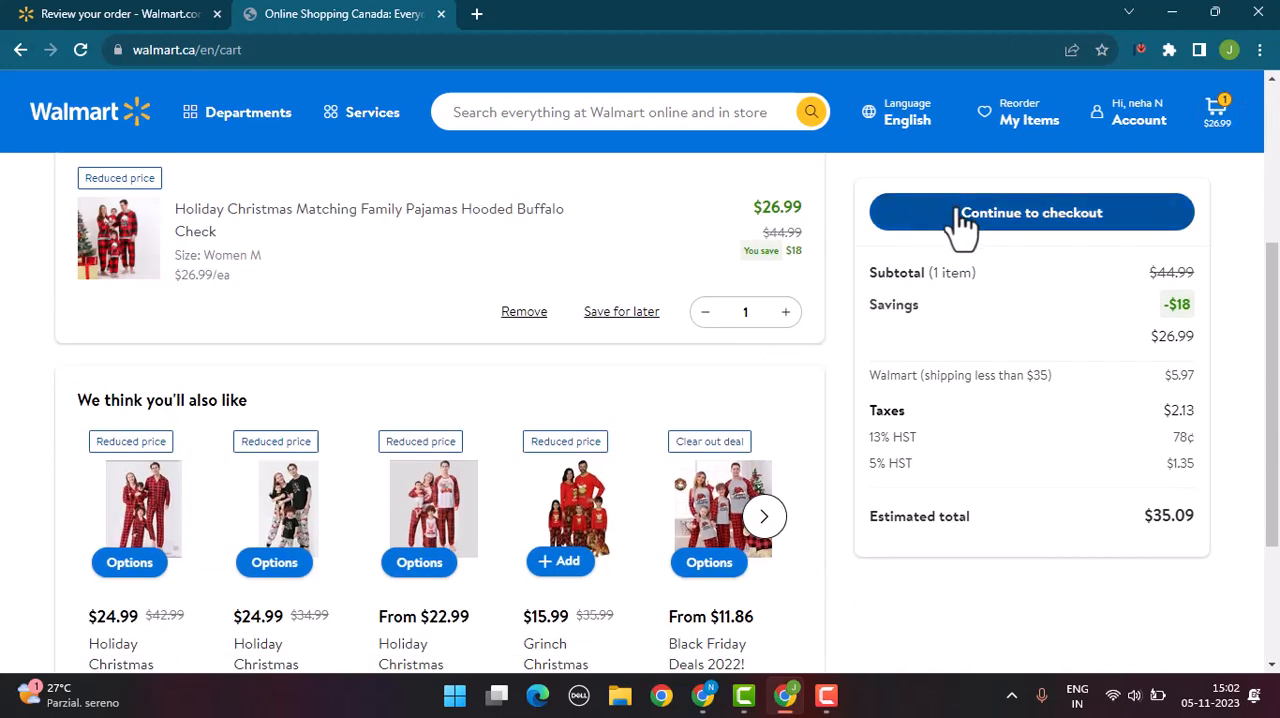
pyautogui.click(1031, 212)
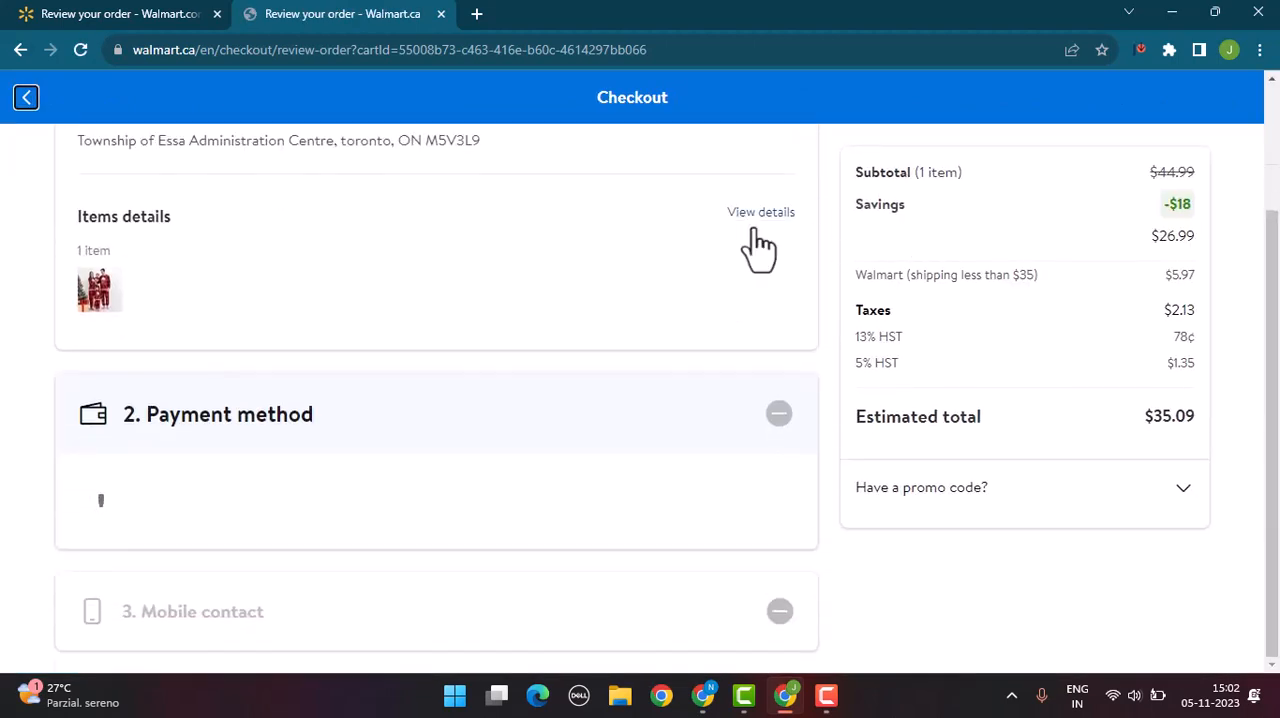
# Expand the order summary section on the checkout page to show promo entry.
pyautogui.click(779, 413)
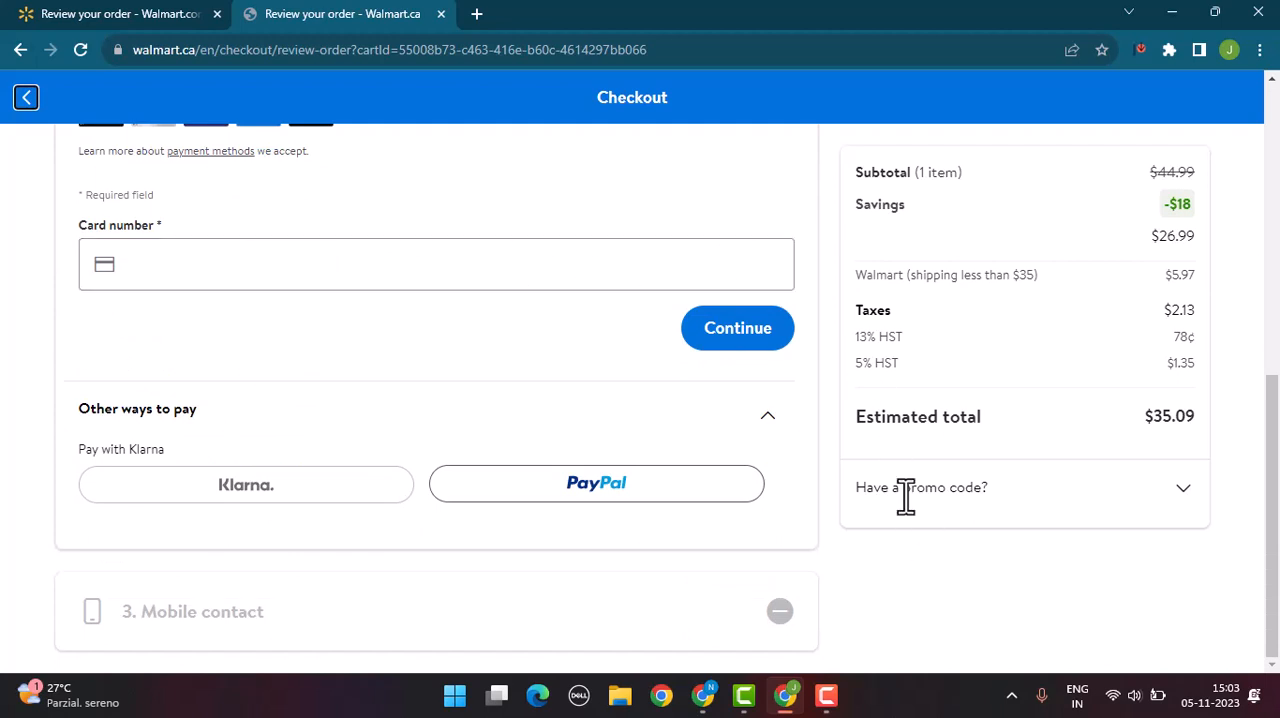
pyautogui.moveTo(950, 490)
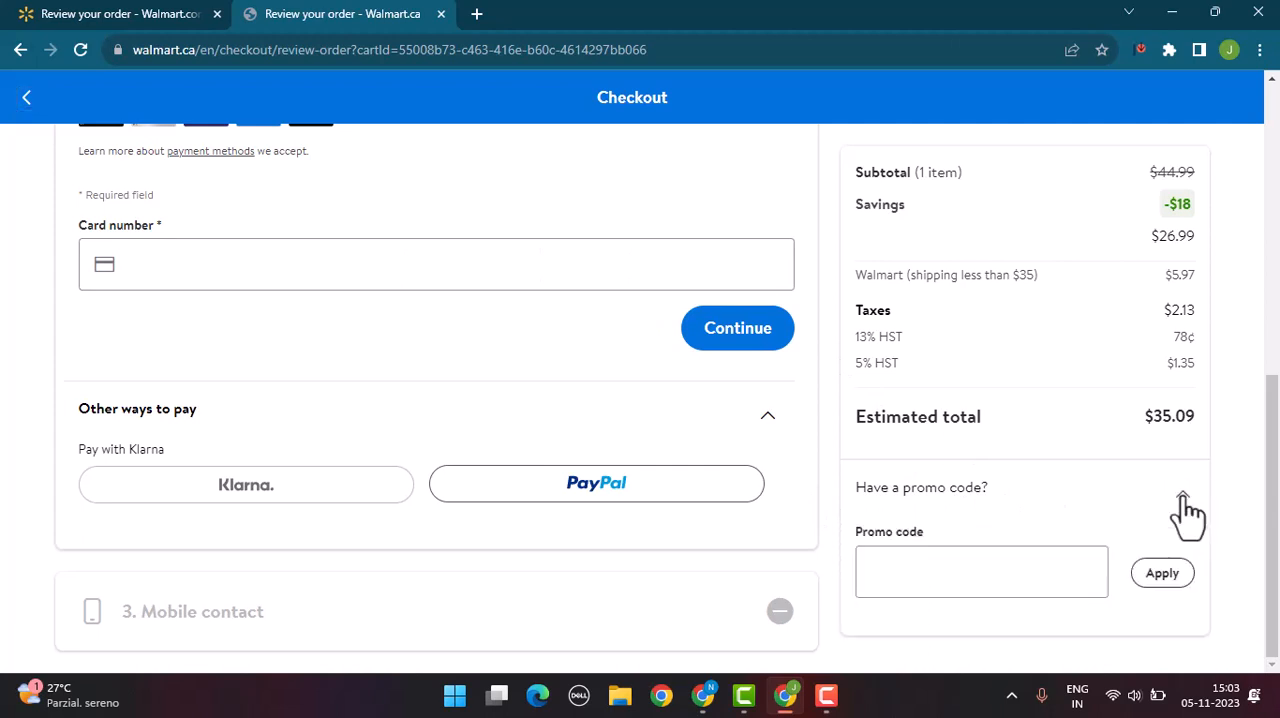
# Enter promo code 74735365 in the Promo code field and apply it.
pyautogui.click(981, 571)
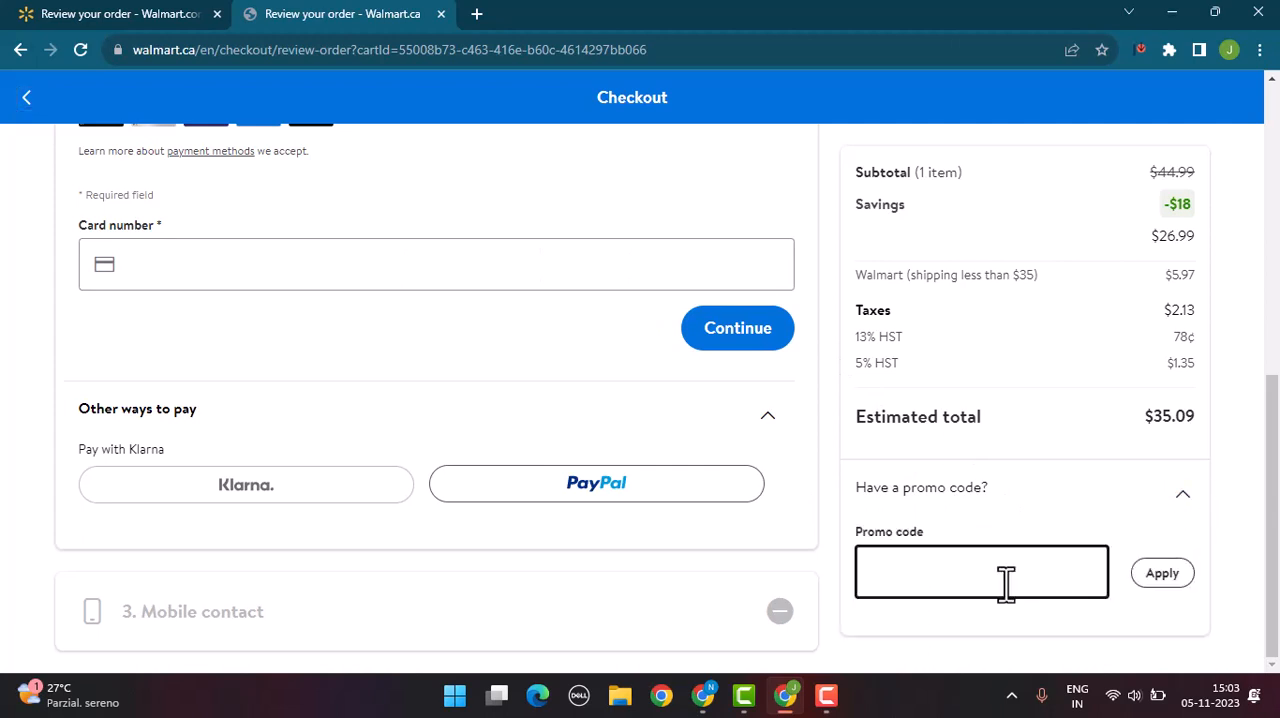
pyautogui.write('74735365')
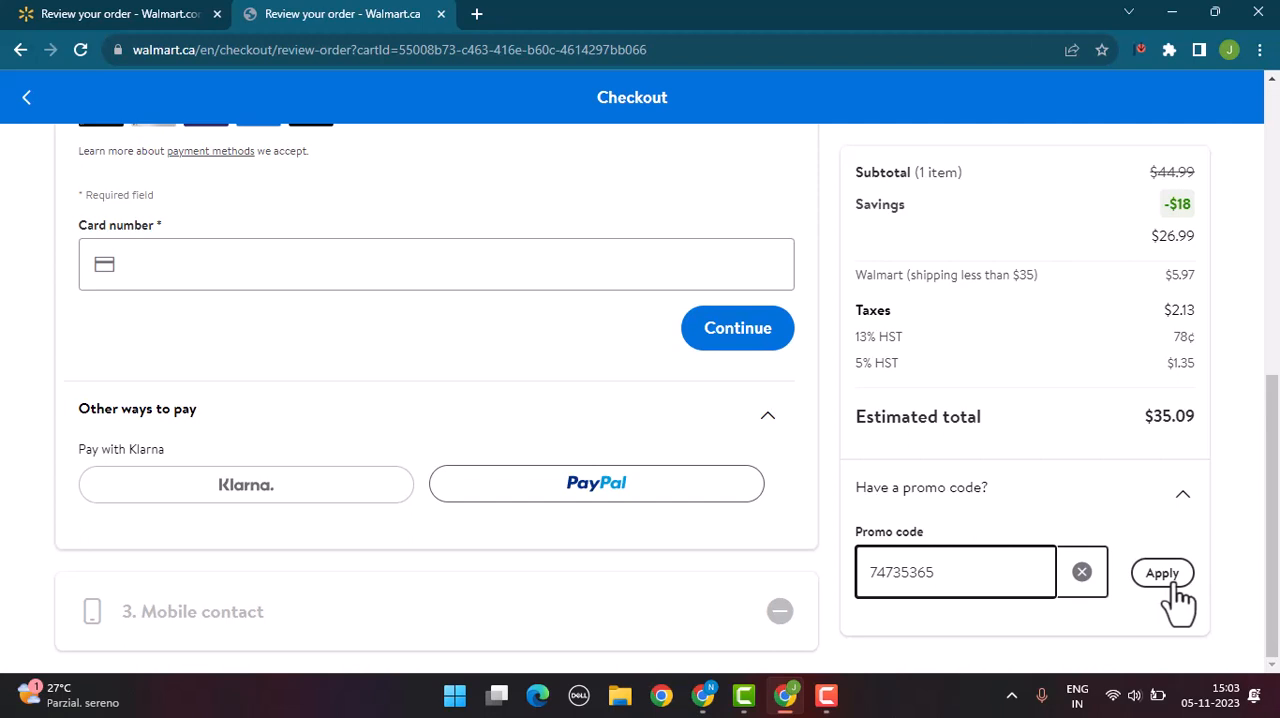
pyautogui.click(955, 571)
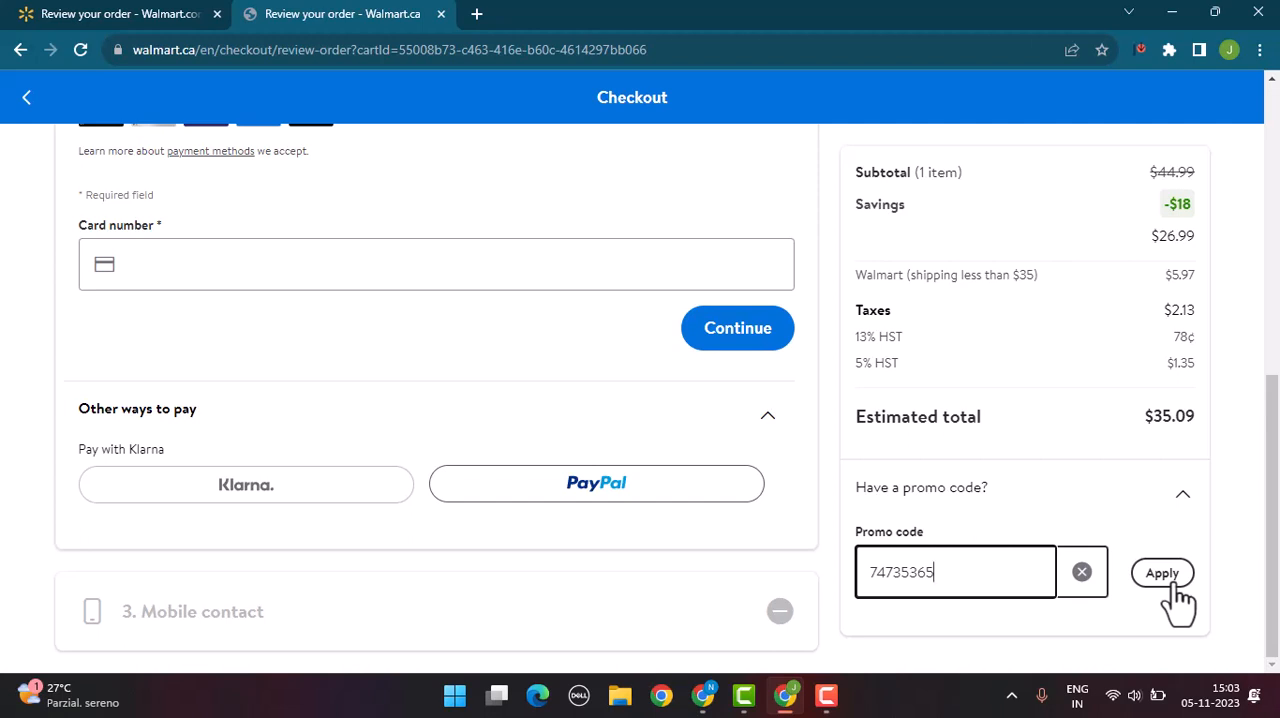